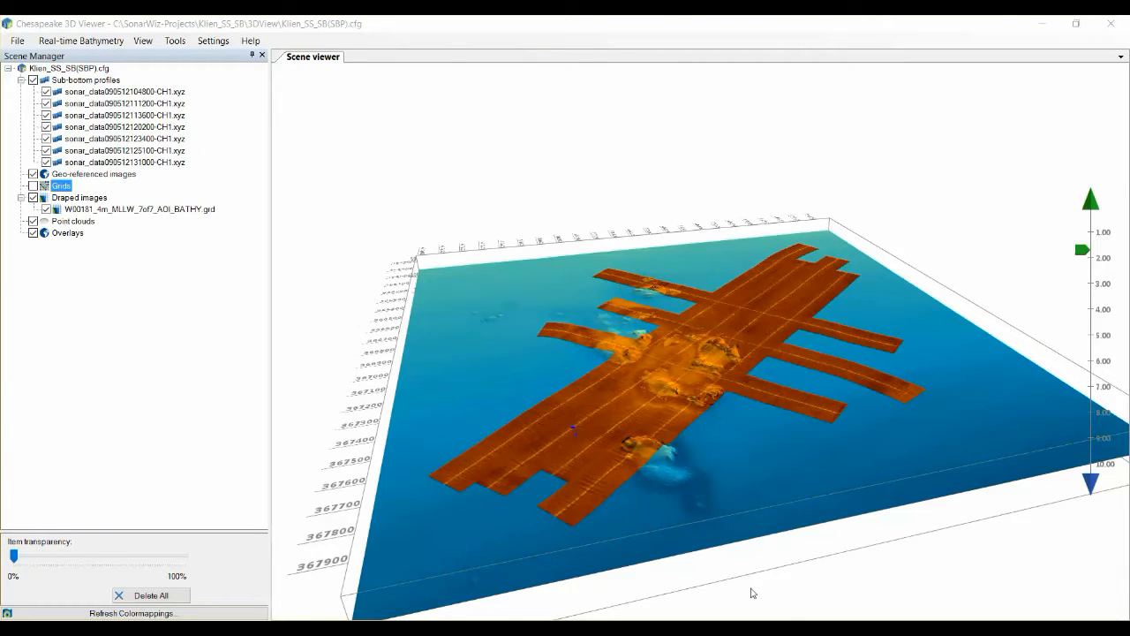
mouse_move(738, 575)
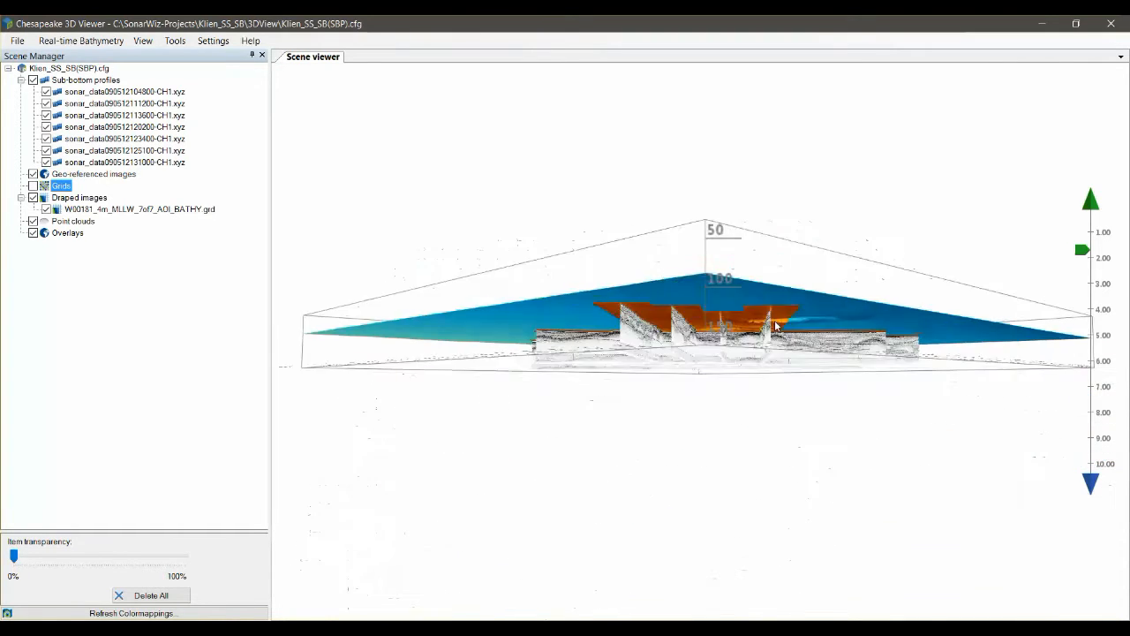
- Orbit and zoom around the mosaic and crossing survey lines from several angles
left_click_drag(777, 327, 666, 266)
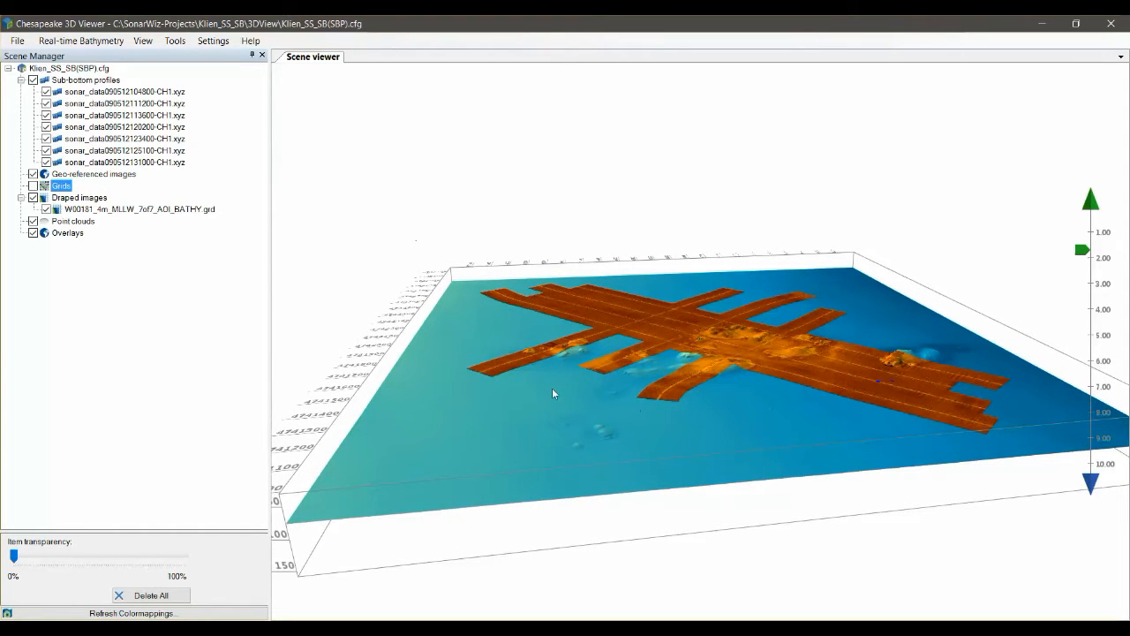
left_click_drag(552, 393, 684, 392)
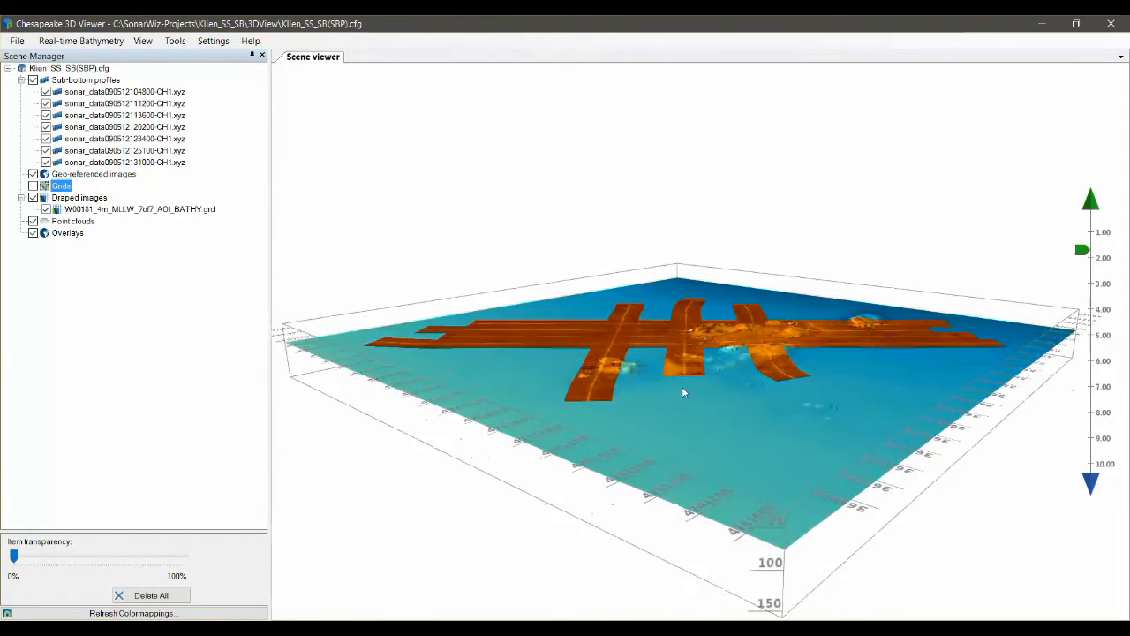
left_click_drag(684, 391, 671, 402)
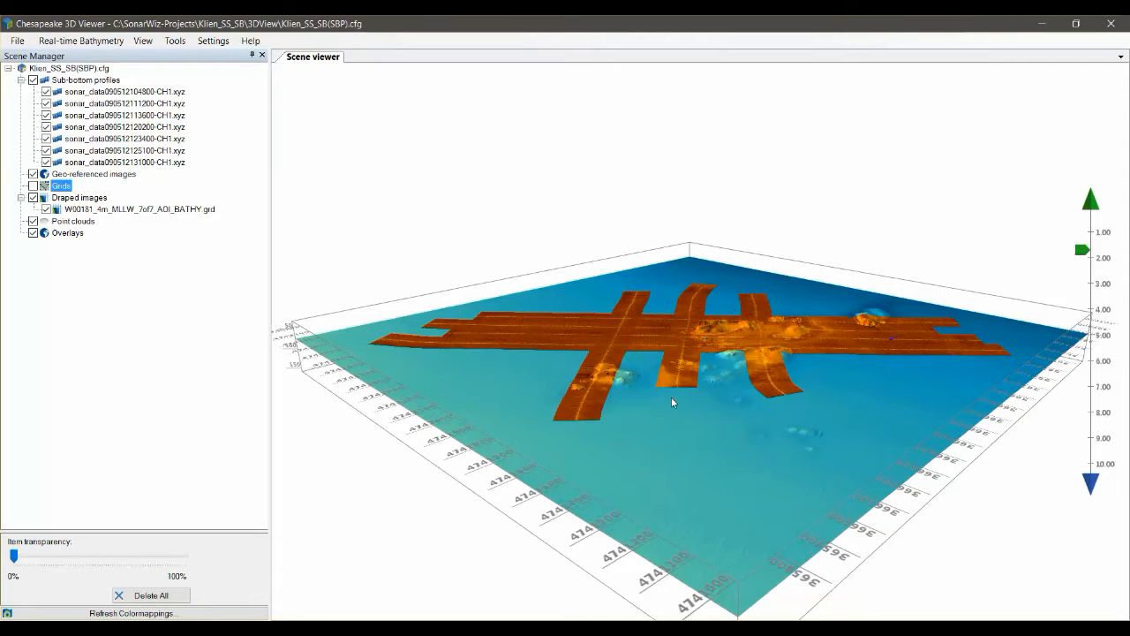
mouse_move(683, 407)
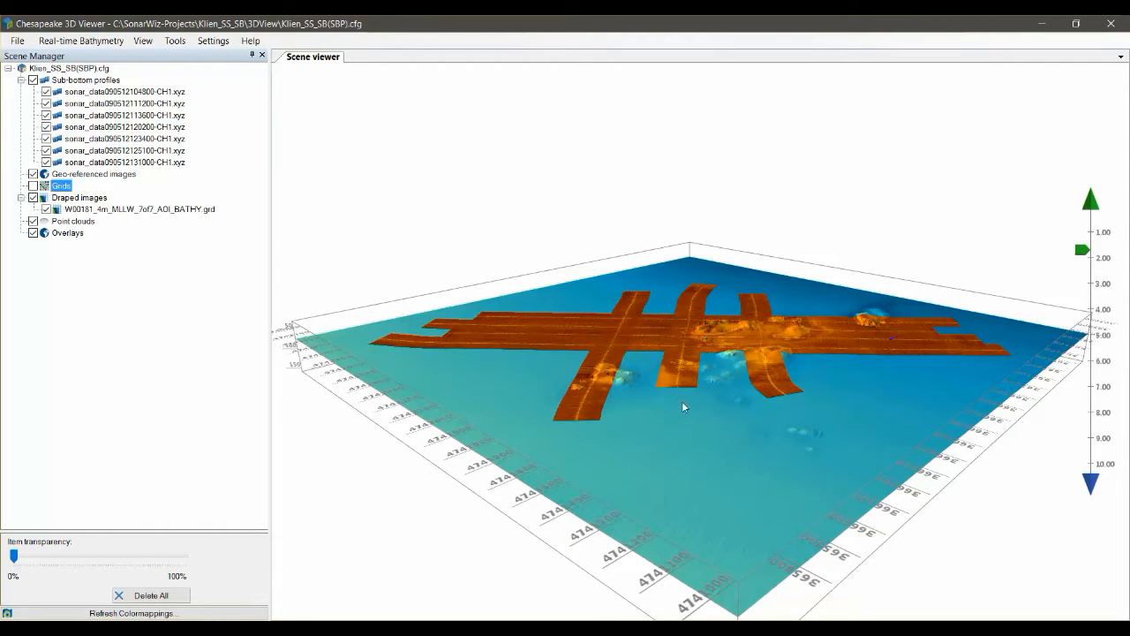
left_click_drag(684, 407, 469, 287)
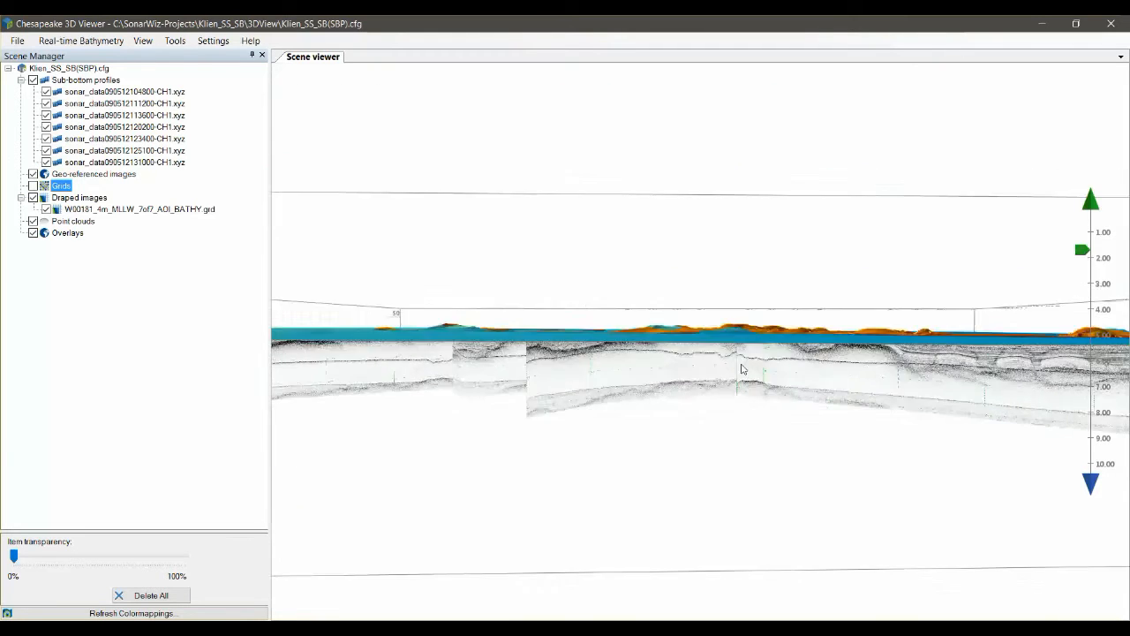
left_click_drag(741, 368, 825, 462)
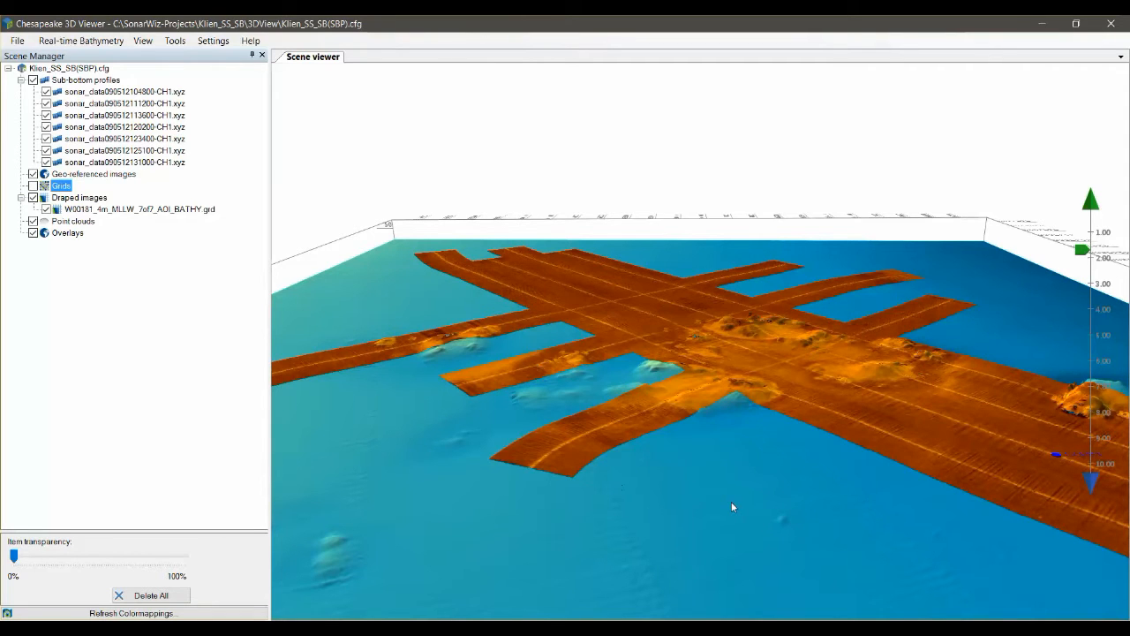
mouse_move(534, 303)
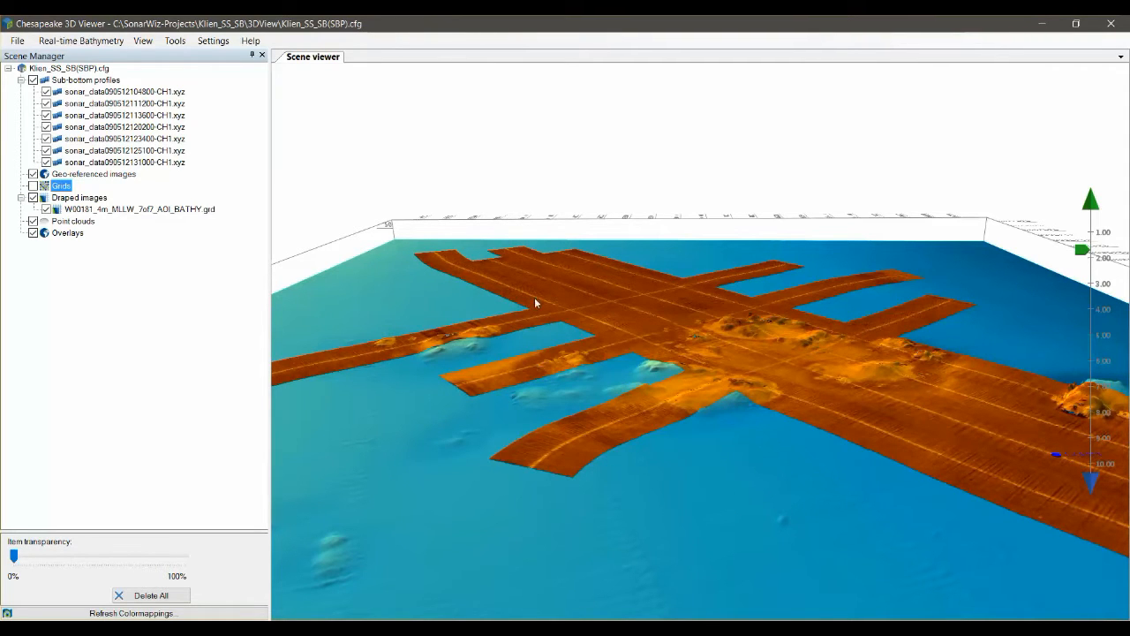
left_click_drag(534, 303, 852, 419)
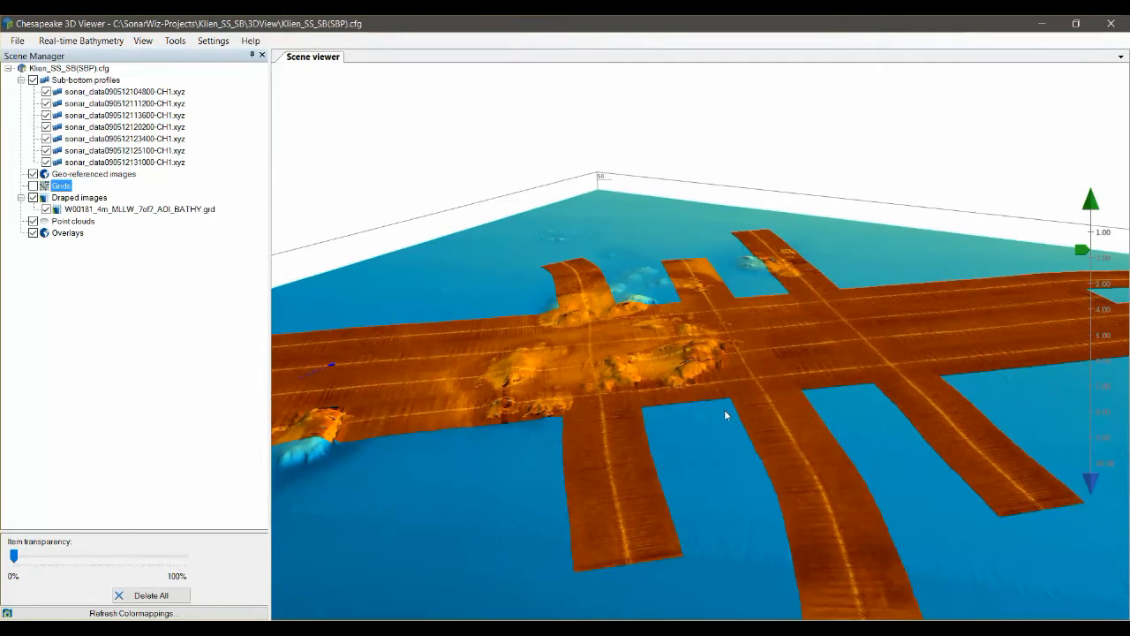
left_click_drag(725, 415, 839, 371)
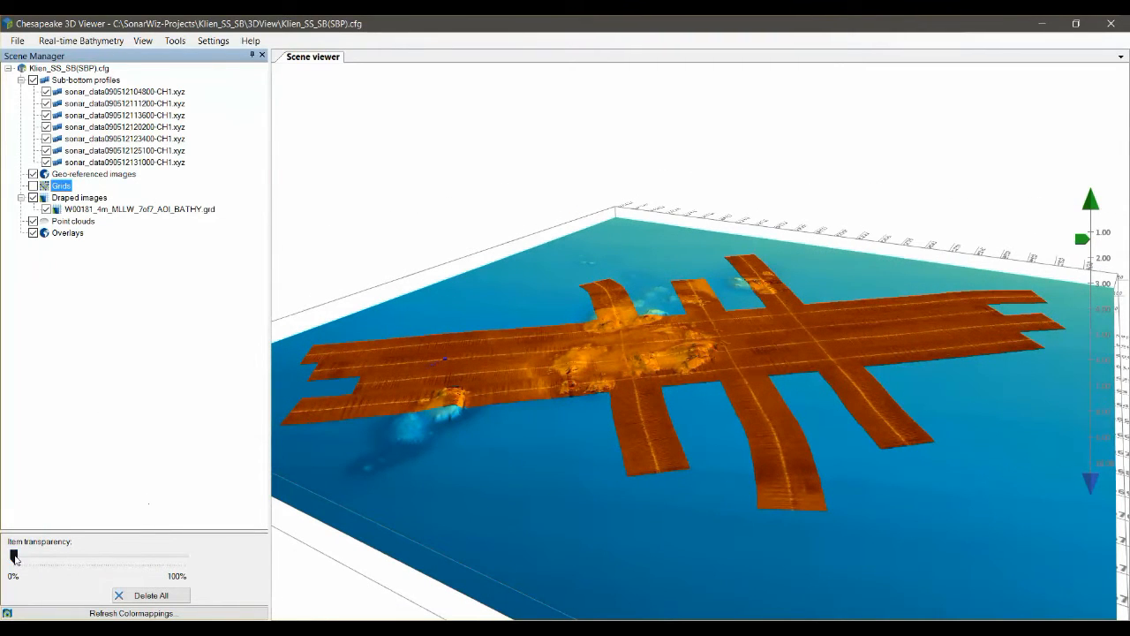
- Select the W00181 bathymetry grid and adjust Item transparency to hide the draped mosaic
left_click_drag(15, 556, 172, 556)
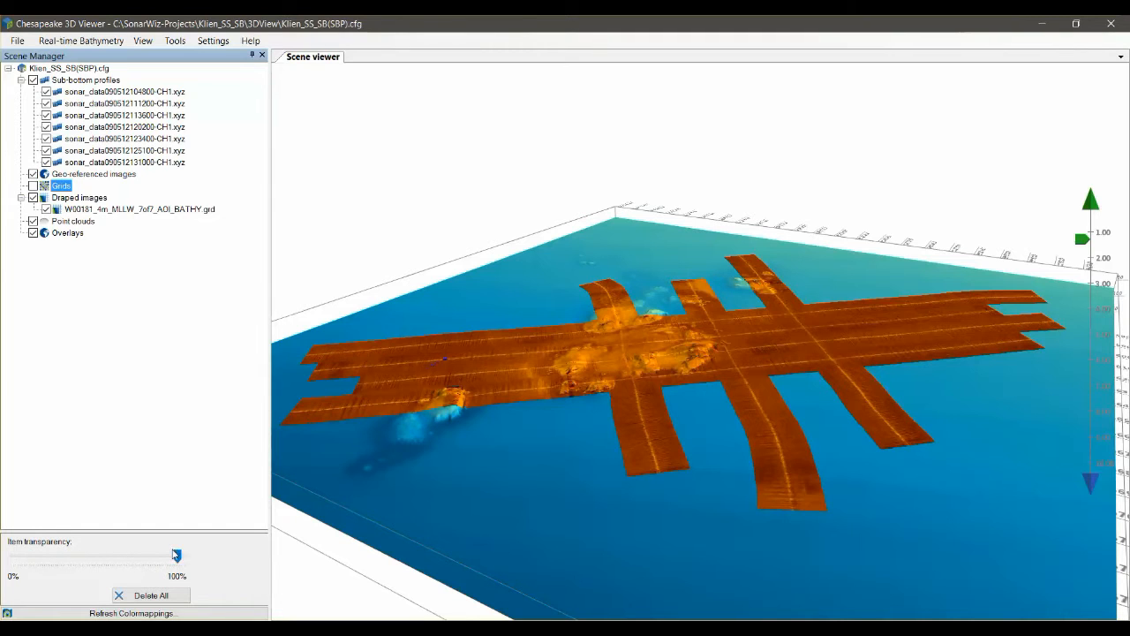
left_click_drag(172, 555, 13, 555)
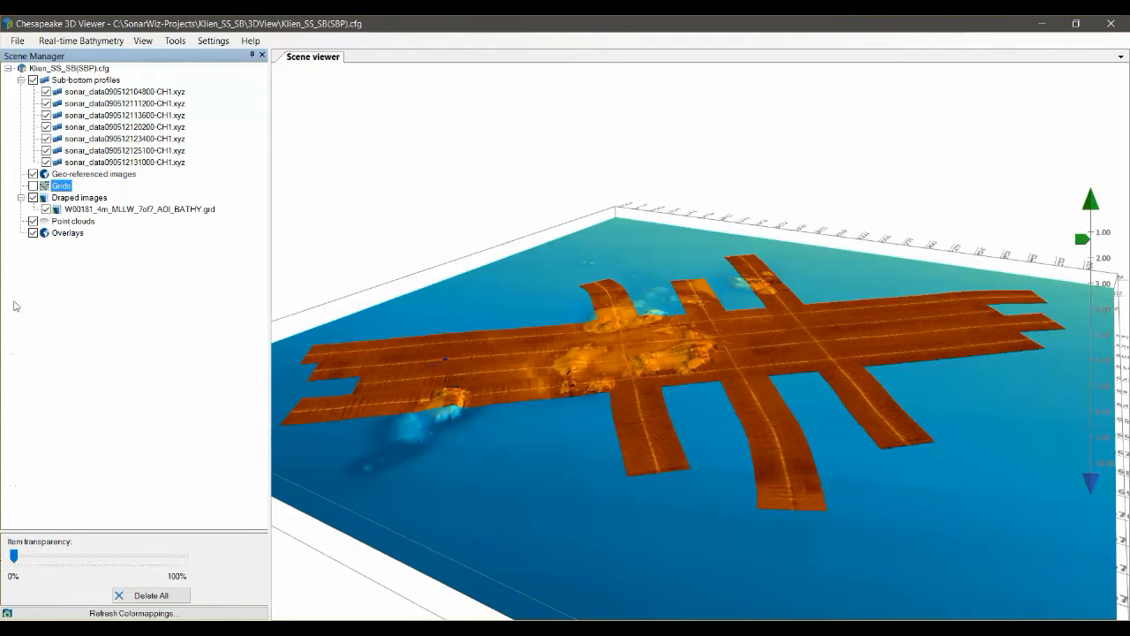
left_click(137, 209)
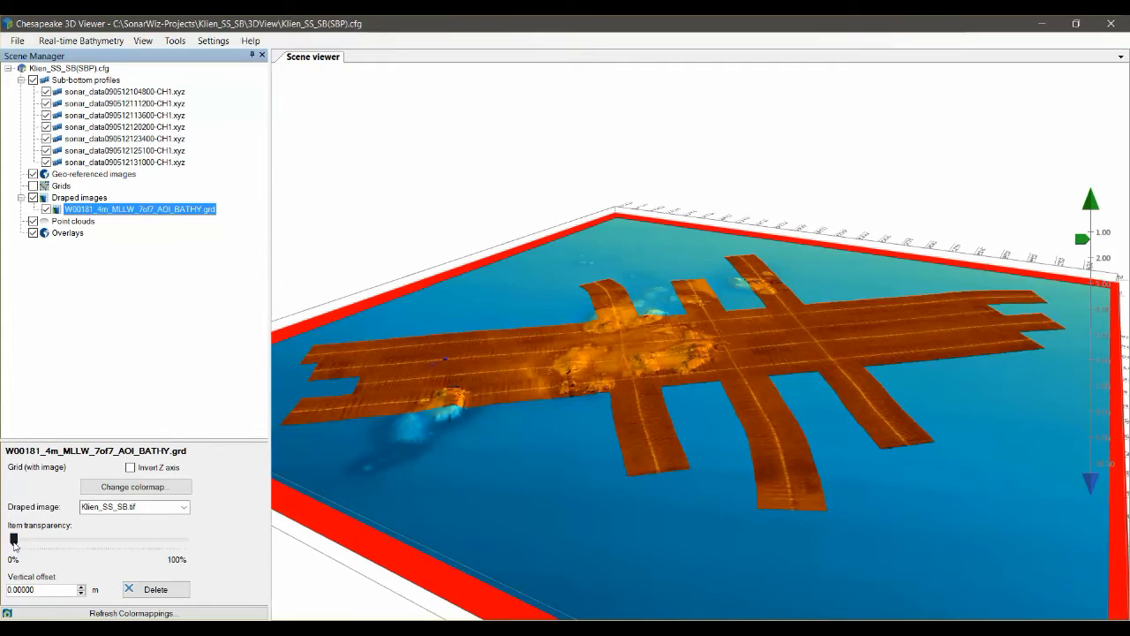
left_click_drag(14, 540, 184, 540)
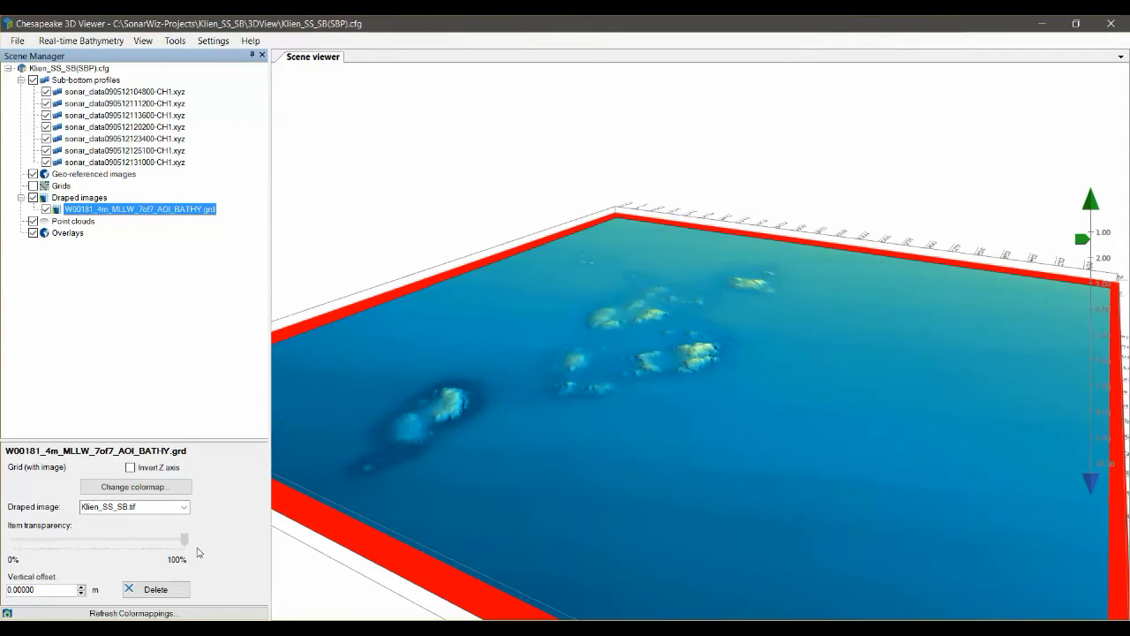
left_click_drag(183, 539, 13, 539)
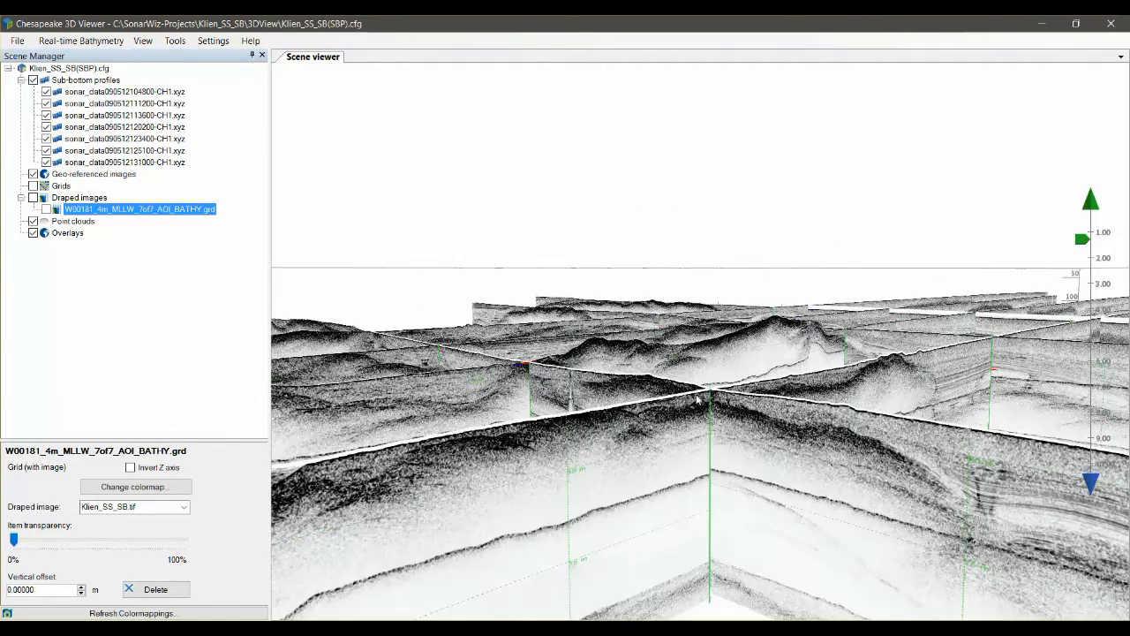
left_click_drag(698, 400, 707, 465)
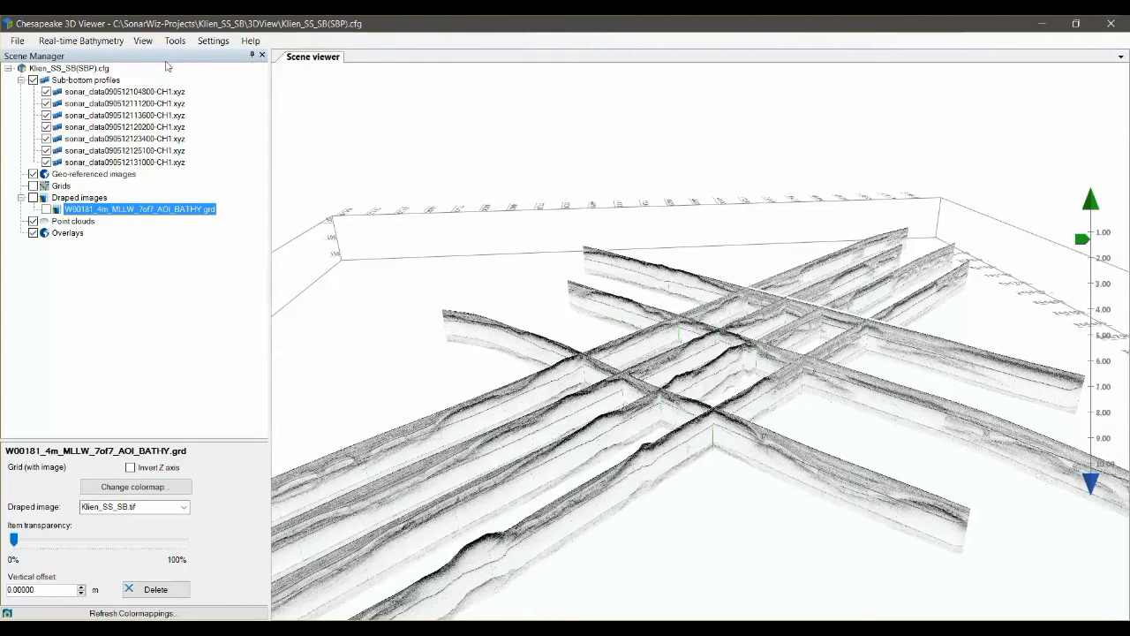
- Open Tools > Export scene as report and review the first profile in the export list
left_click(175, 41)
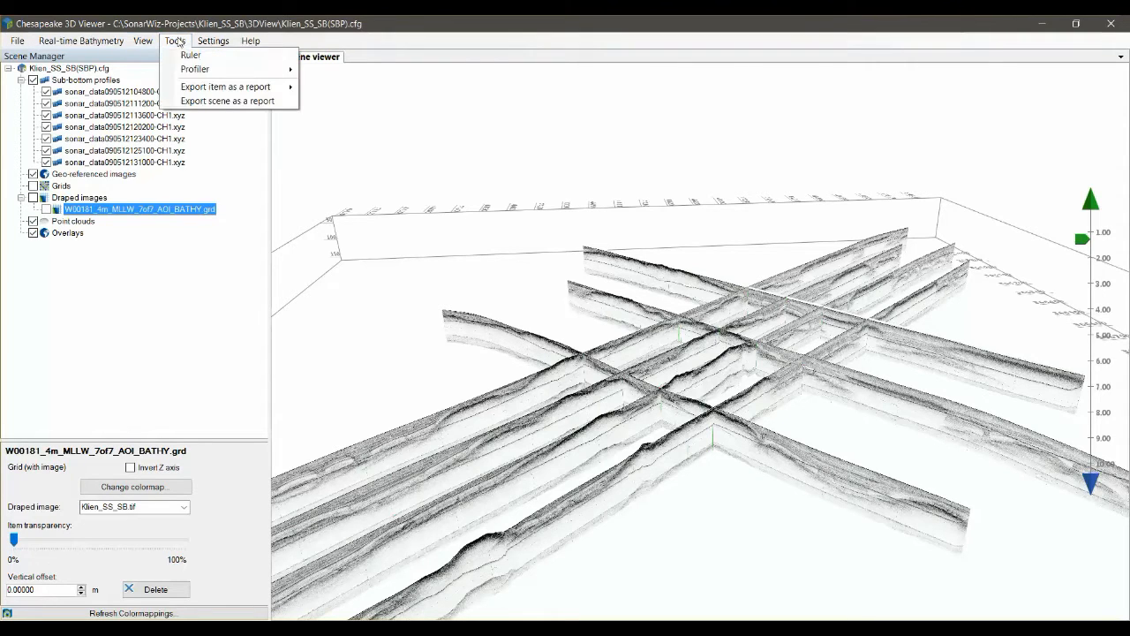
left_click(226, 100)
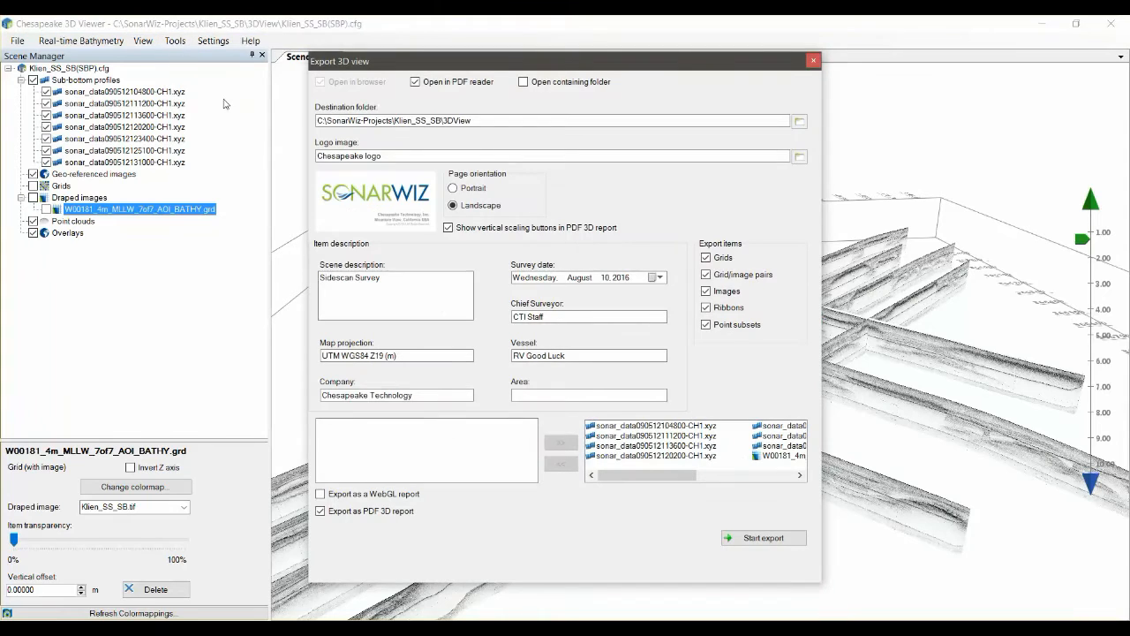
mouse_move(496, 386)
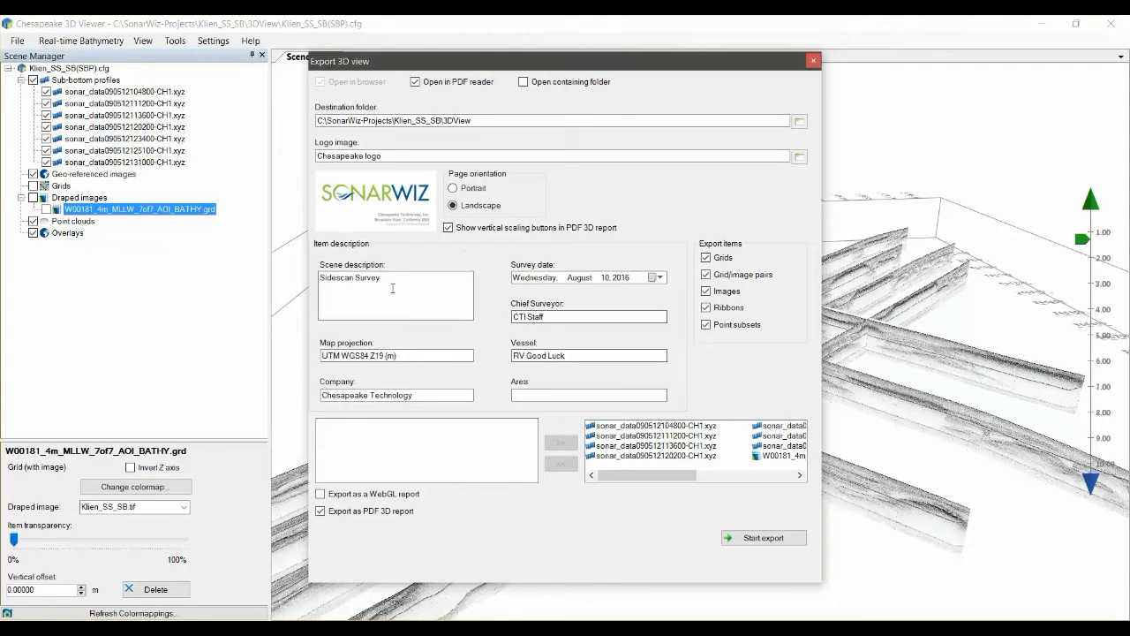
mouse_move(547, 426)
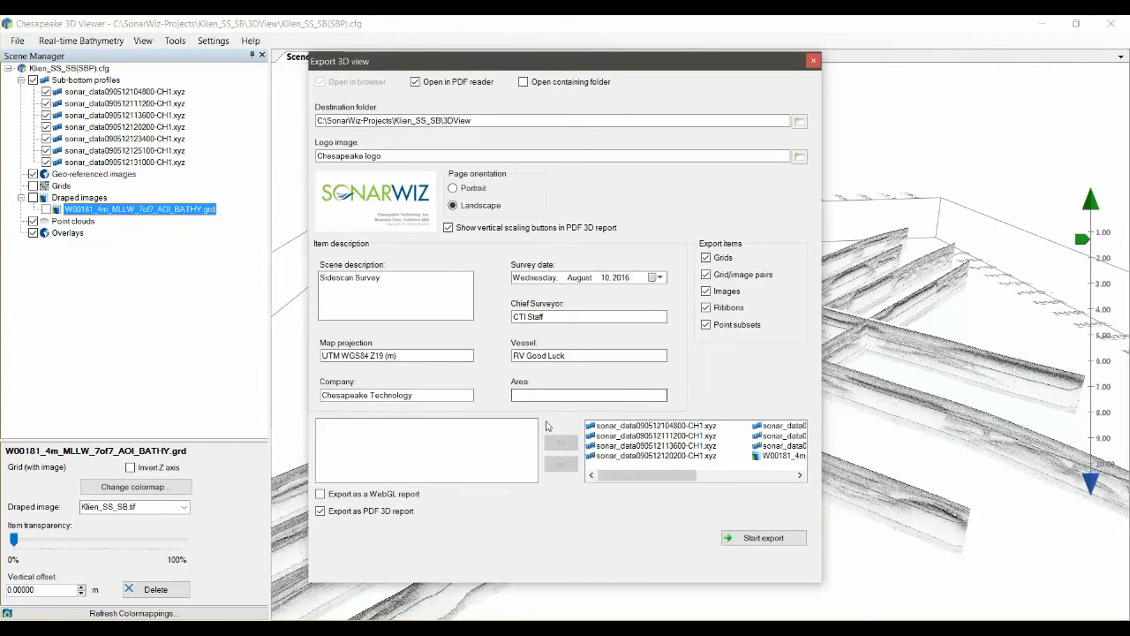
left_click(652, 425)
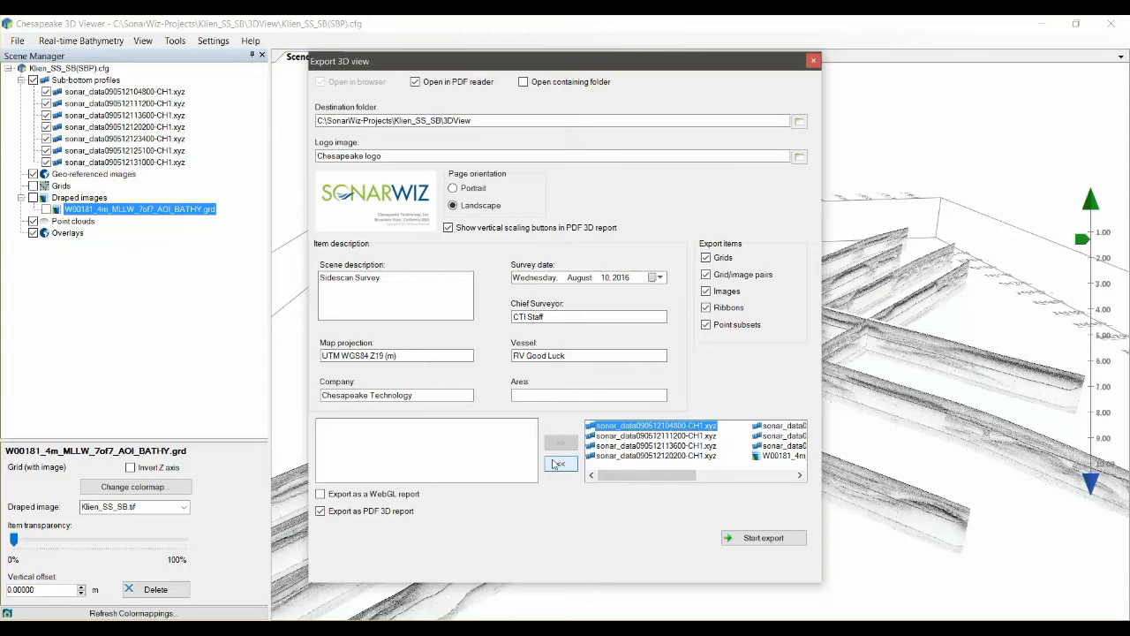
left_click(560, 464)
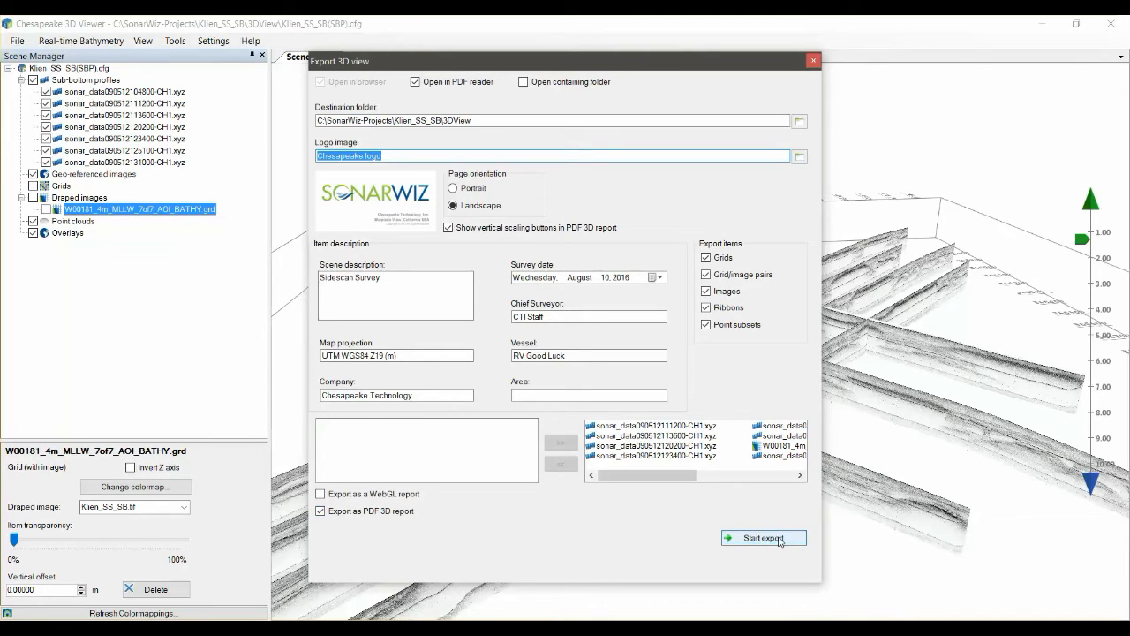
- Start the 3D PDF report export and wait for the progress bar to finish
left_click(762, 538)
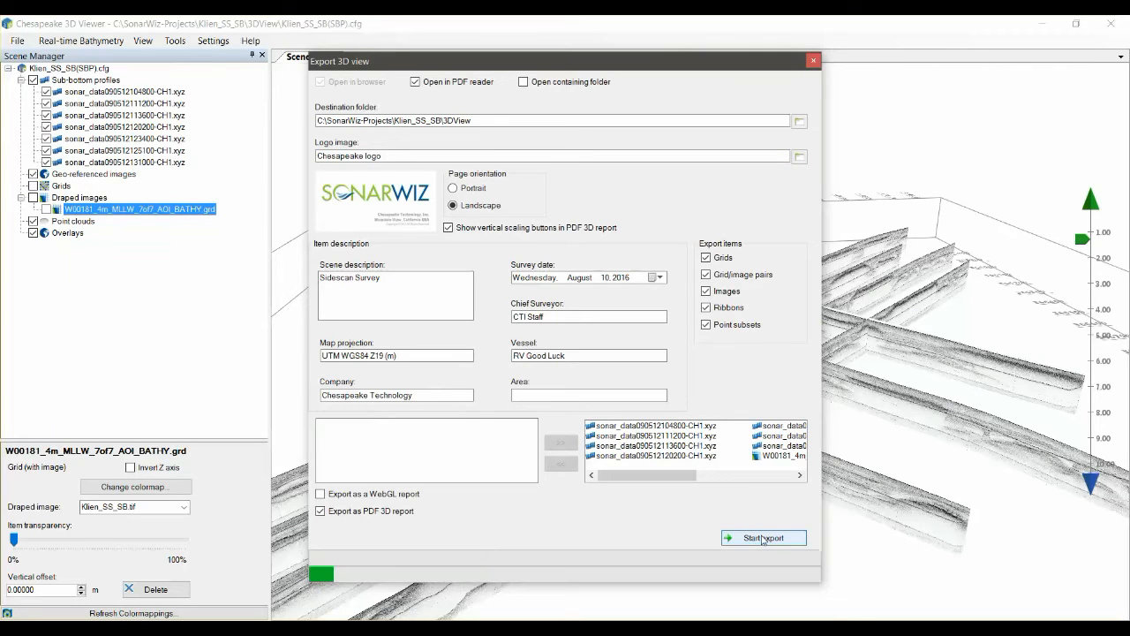
left_click(763, 538)
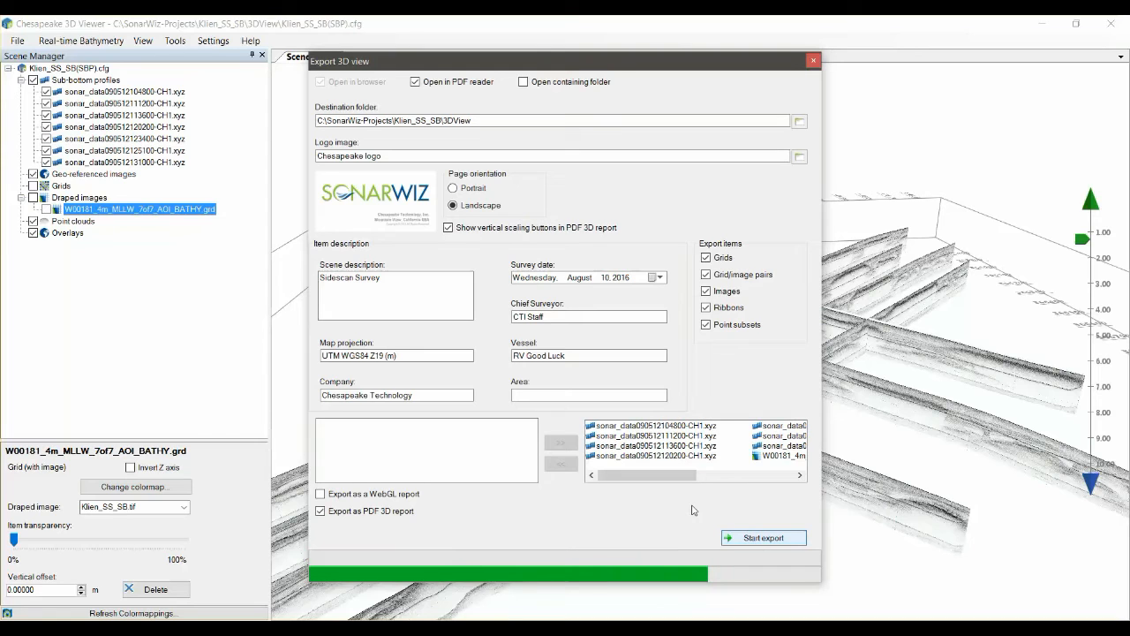
left_click(763, 537)
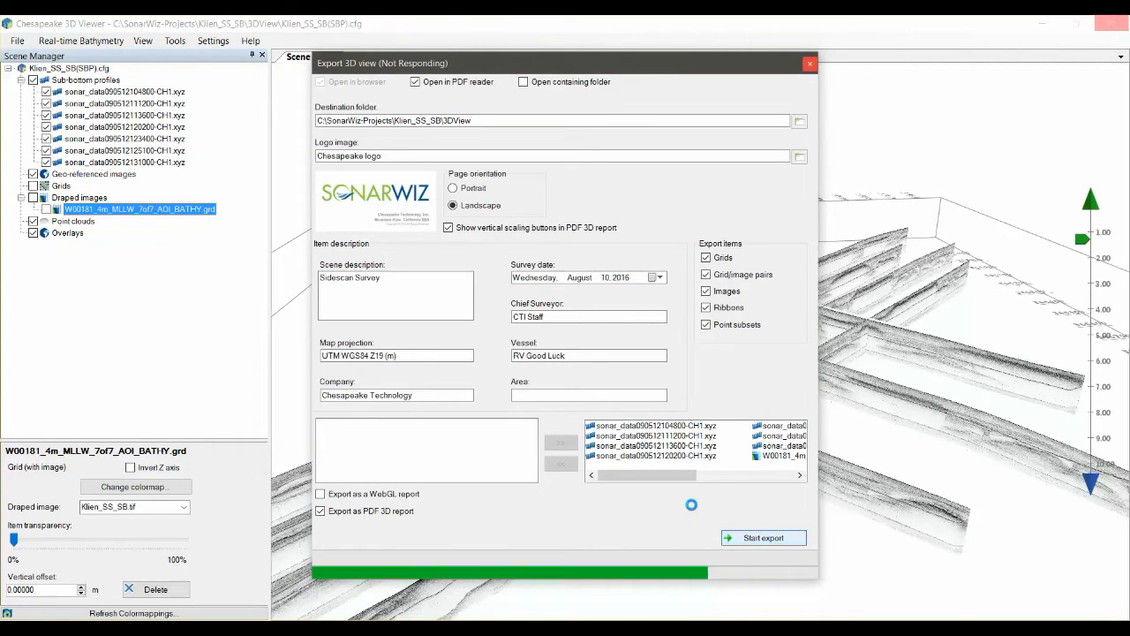
left_click(764, 537)
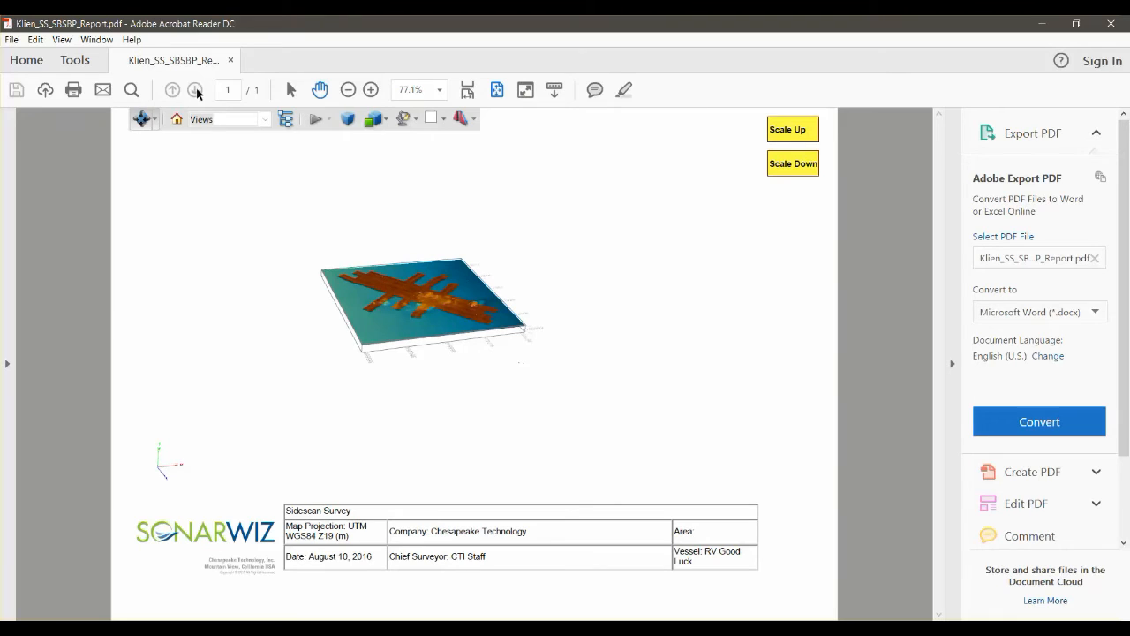
mouse_move(486, 309)
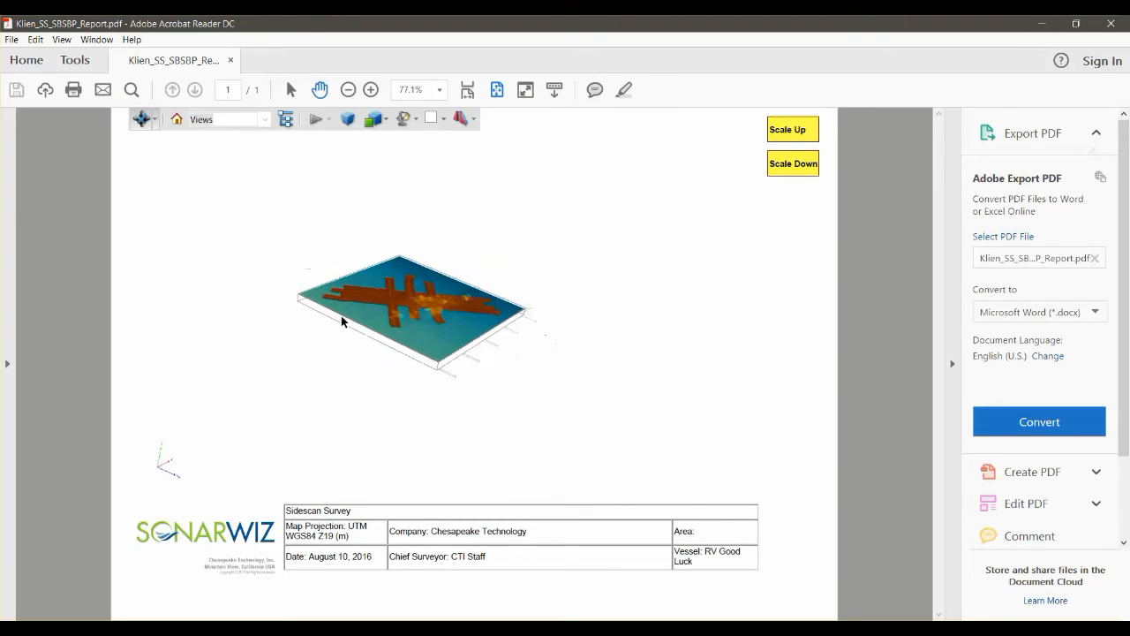
- Rotate the report model to a side view and scale its vertical exaggeration up, then down
left_click_drag(345, 321, 432, 328)
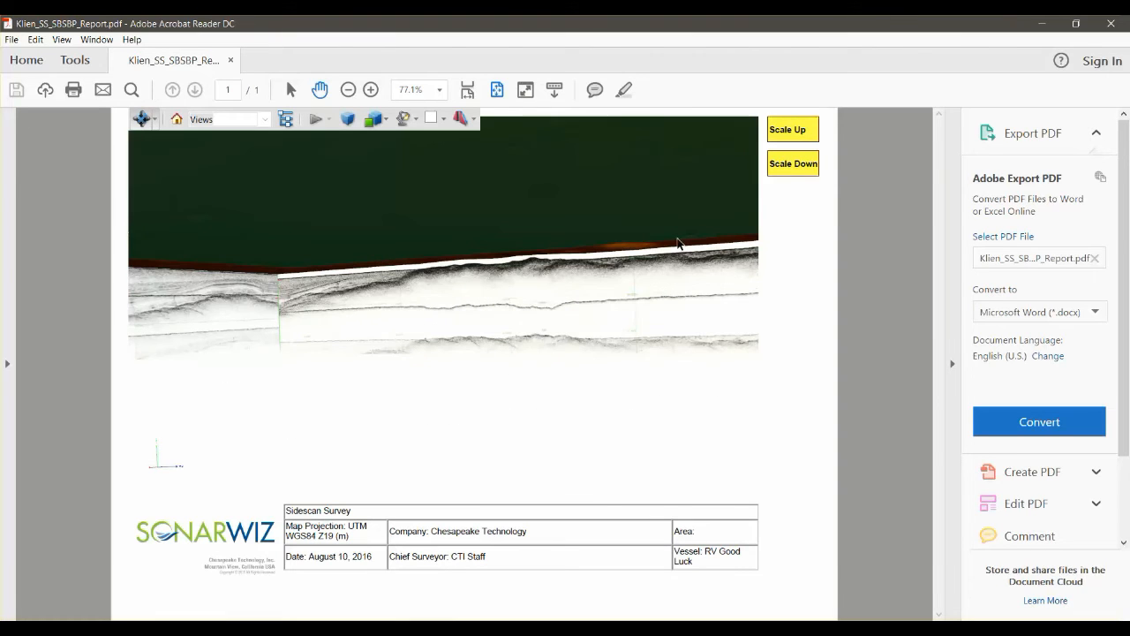
left_click(787, 130)
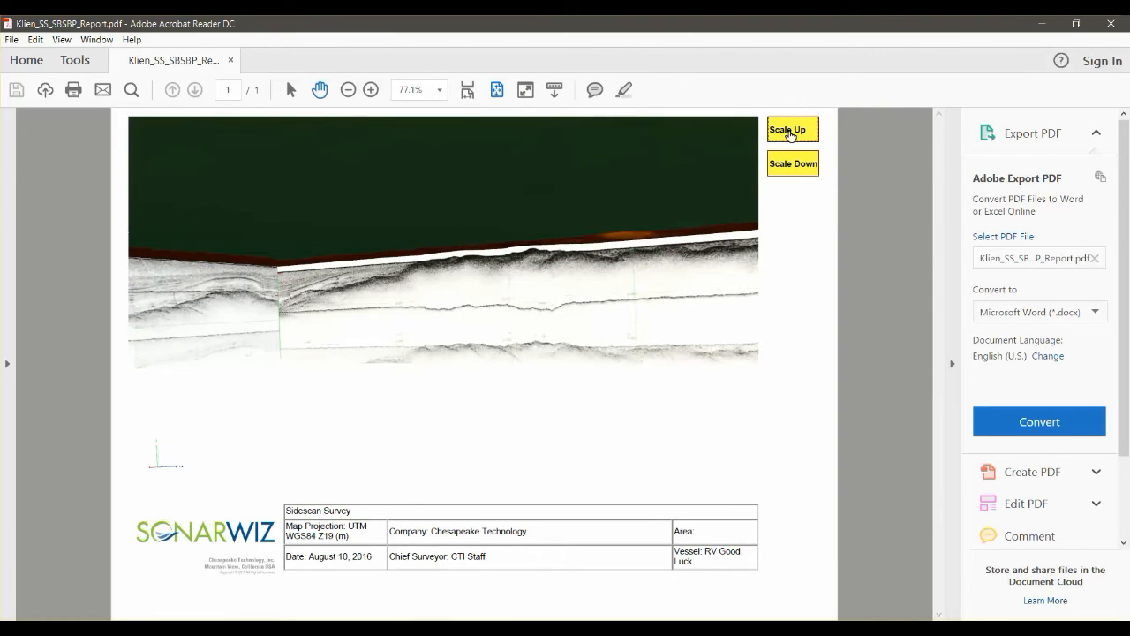
left_click(792, 129)
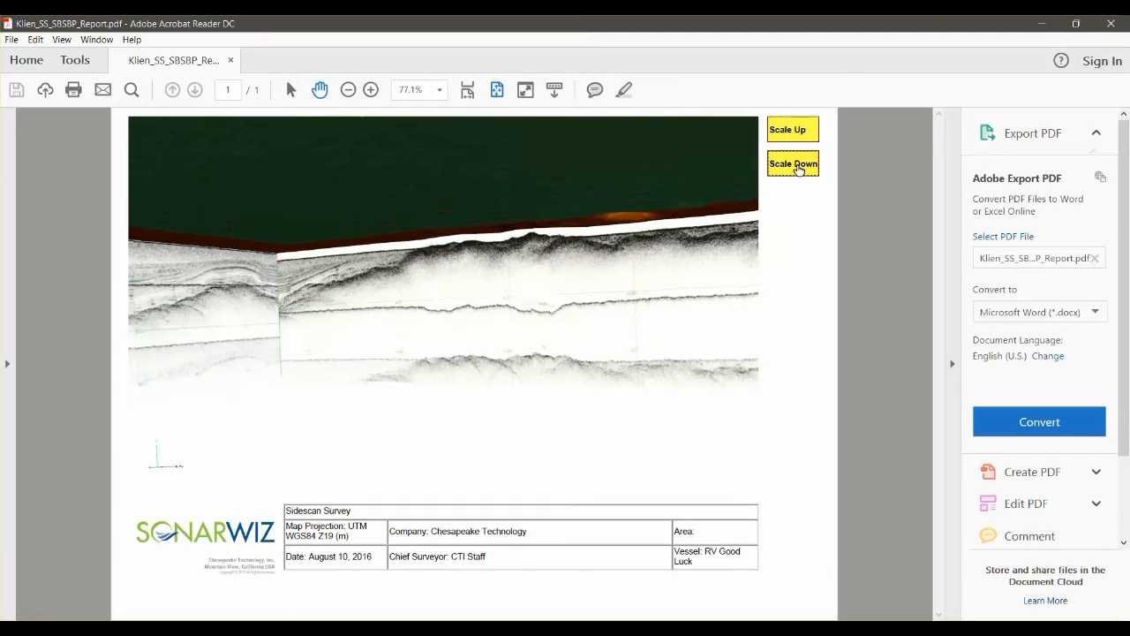
left_click(792, 163)
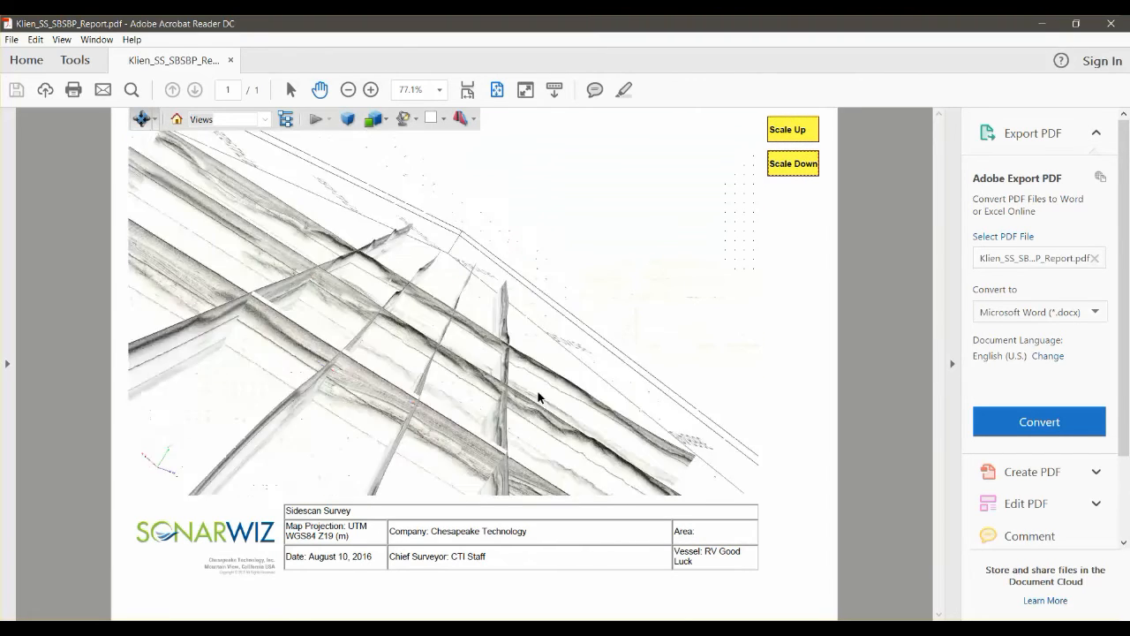